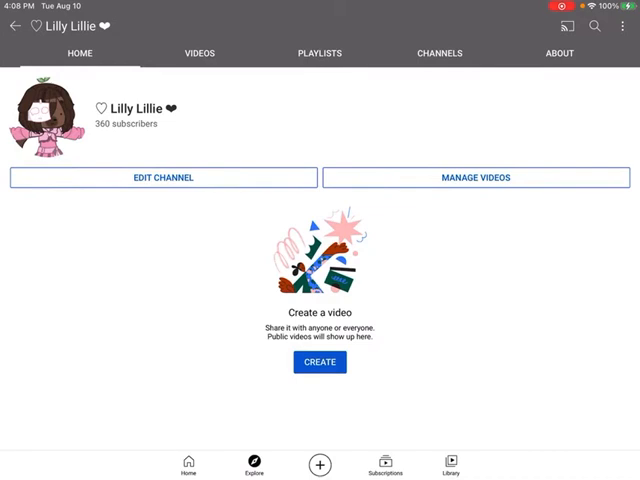
- View the channel's Videos tab, hit the loading error, and switch to the notifications feed
{"action": "left_click", "coordinate": [198, 52]}
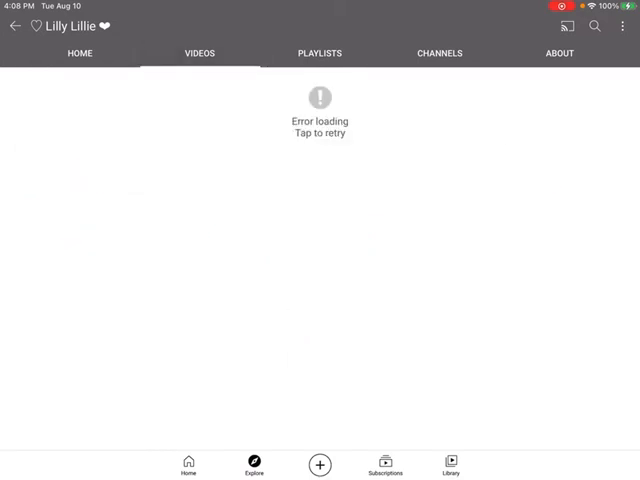
{"action": "left_click", "coordinate": [320, 110]}
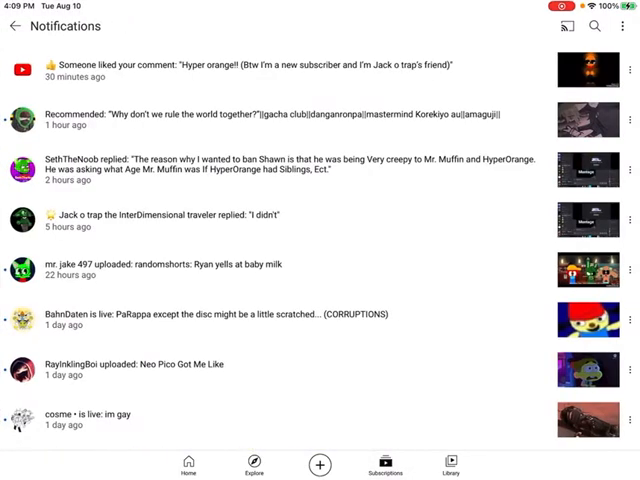
- Scroll the notifications to the 'A outro that I might not use' entry and start it playing
{"action": "scroll", "scroll_direction": "down", "scroll_amount": 3}
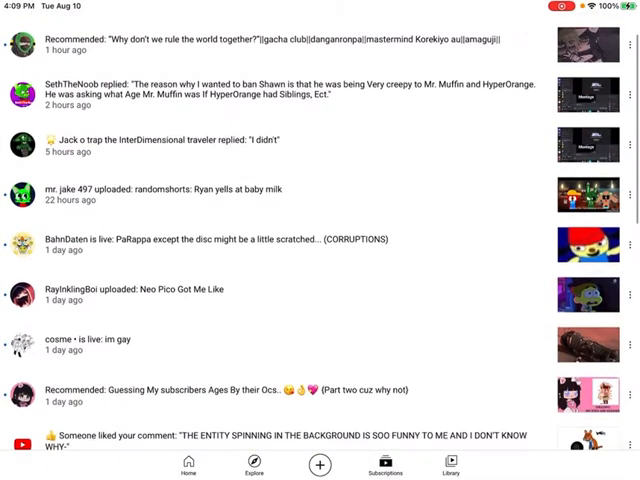
{"action": "scroll", "scroll_direction": "down", "scroll_amount": 3}
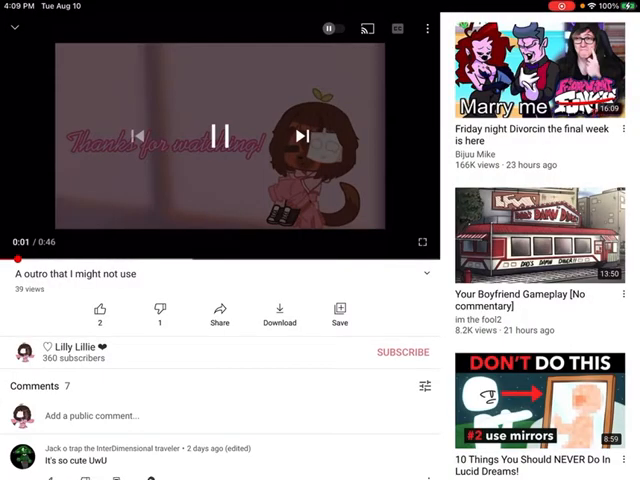
- Leave the watch page and return to the channel's Home tab
{"action": "scroll", "scroll_direction": "down", "scroll_amount": 3}
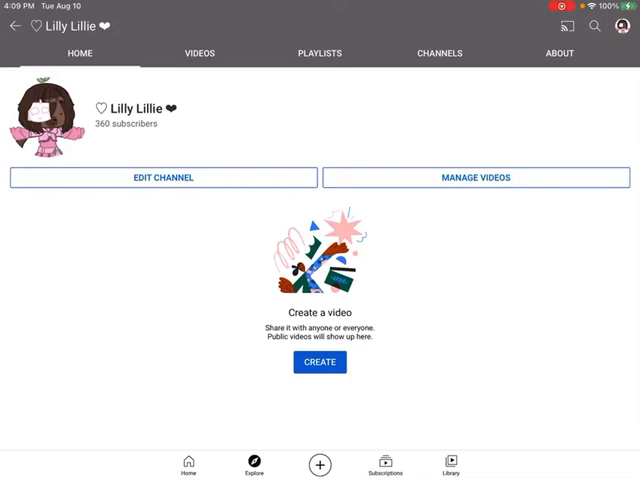
- In YouTube Studio, check the Uploads list still shows the videos, then return to the Dashboard analytics
{"action": "left_click", "coordinate": [198, 52]}
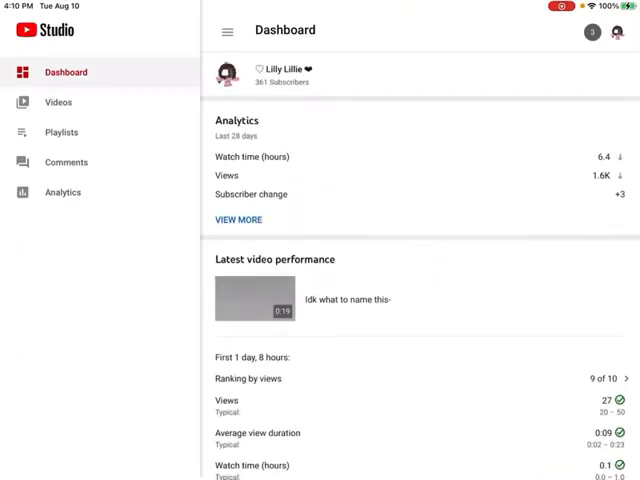
{"action": "left_click", "coordinate": [58, 102]}
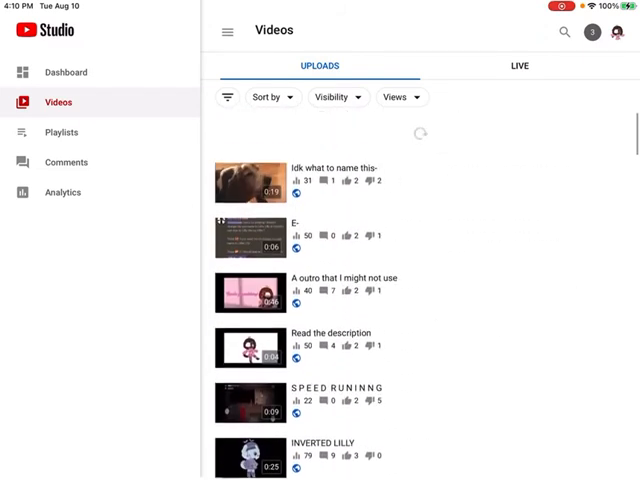
{"action": "left_click", "coordinate": [64, 72]}
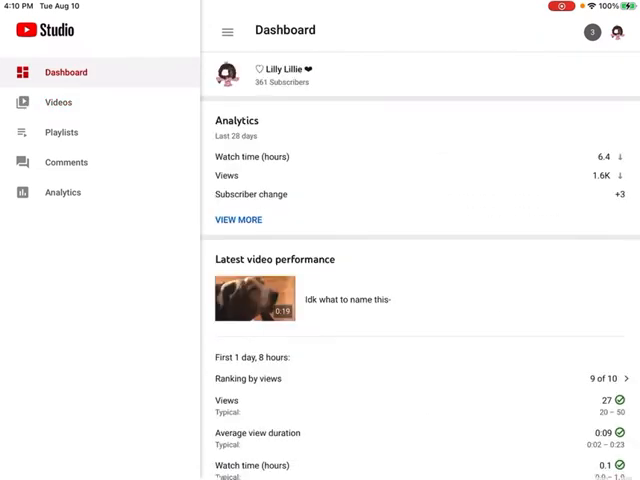